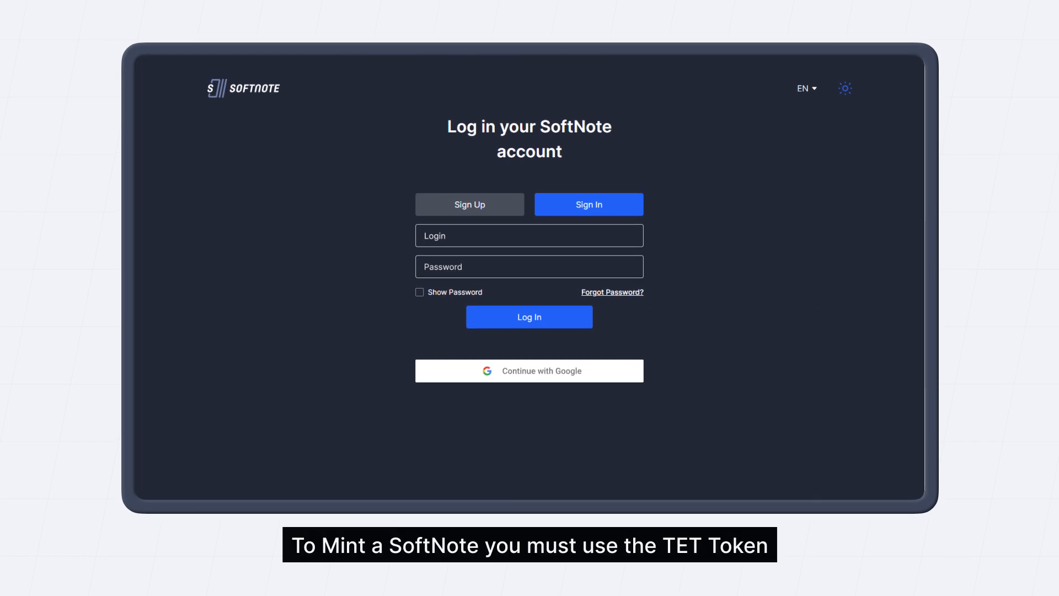
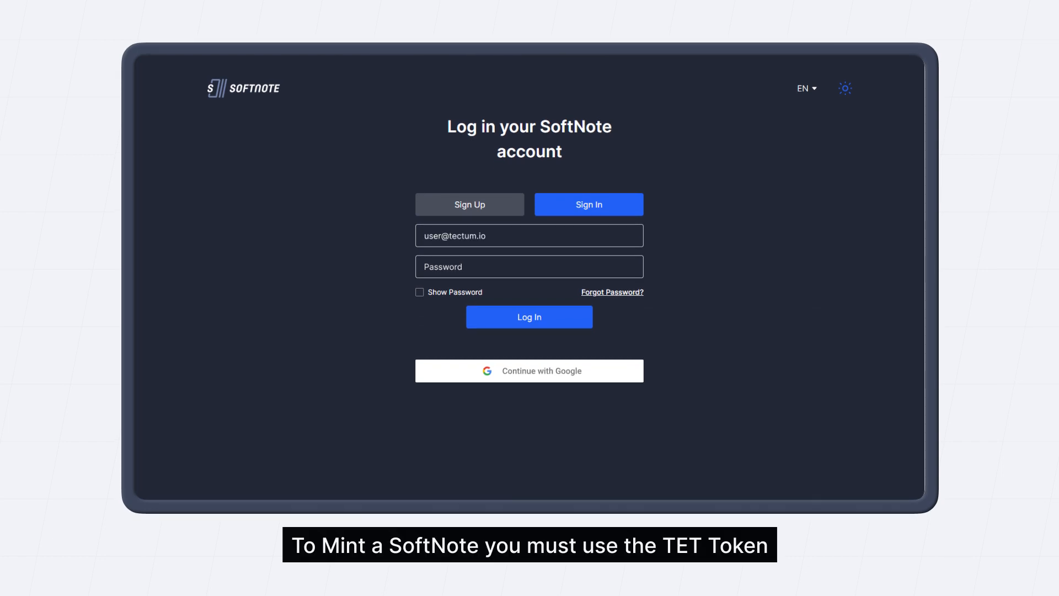
{"action": "type", "text": "password"}
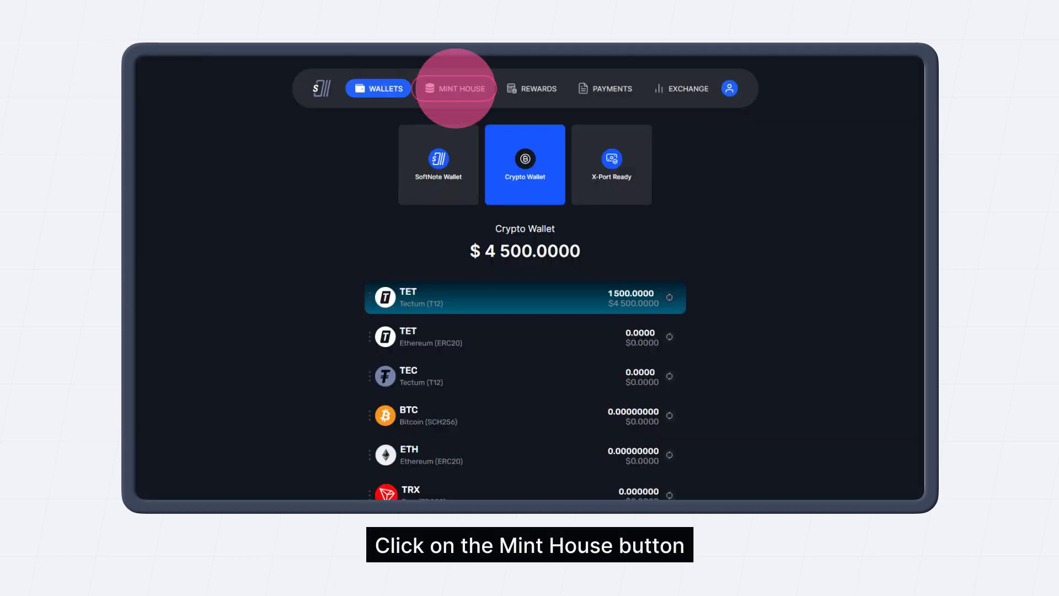
Step: Go to Mint House and begin minting new SoftNote bills
{"action": "left_click", "coordinate": [461, 88]}
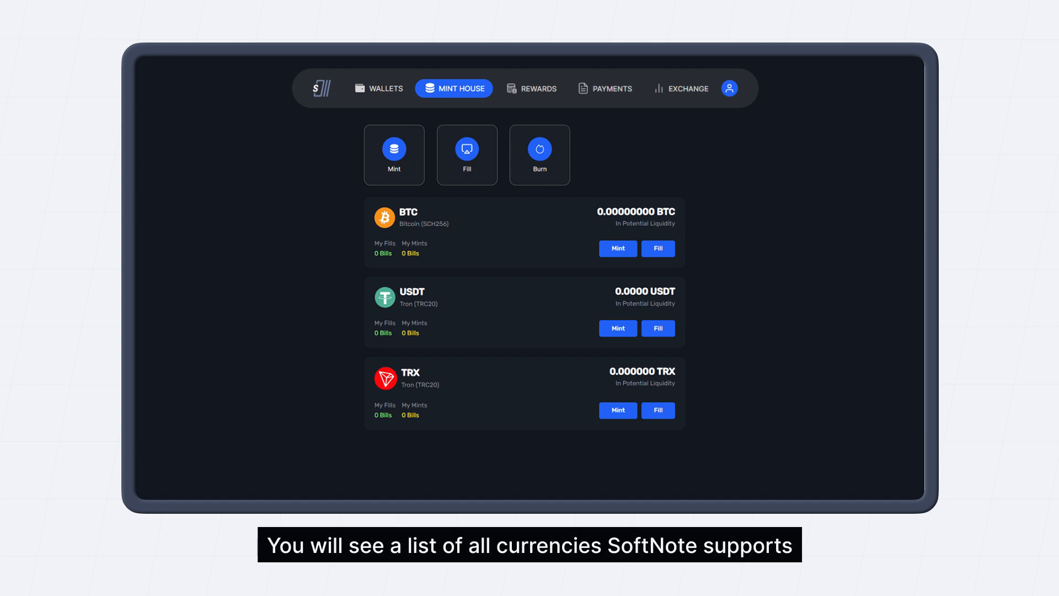
{"action": "left_click", "coordinate": [394, 153]}
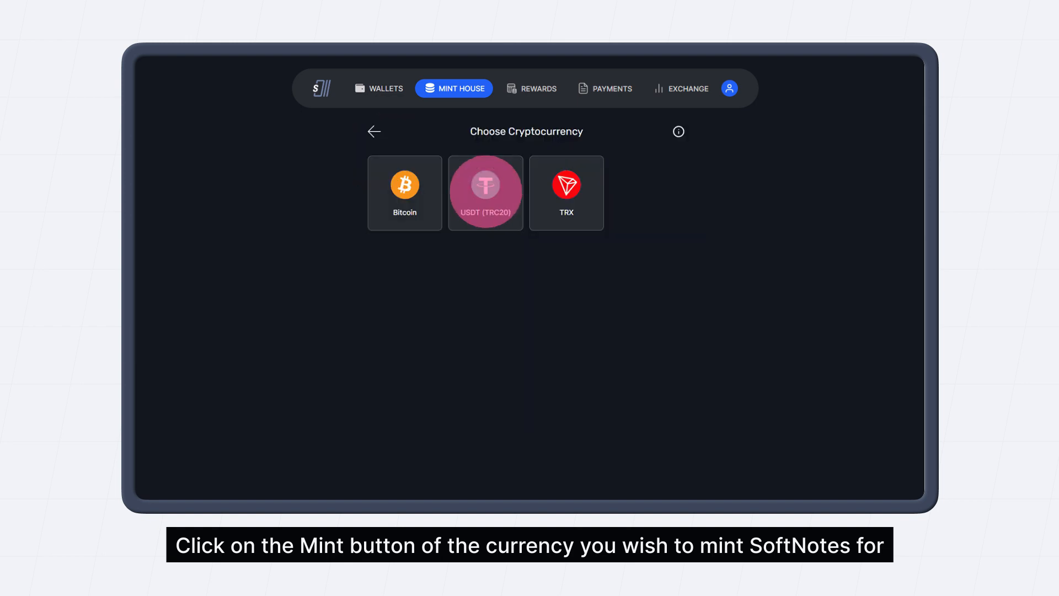
Step: Choose USDT (TRC20), set three 1,000 USDT bills, and confirm the 9.999 TET mint order
{"action": "left_click", "coordinate": [485, 192]}
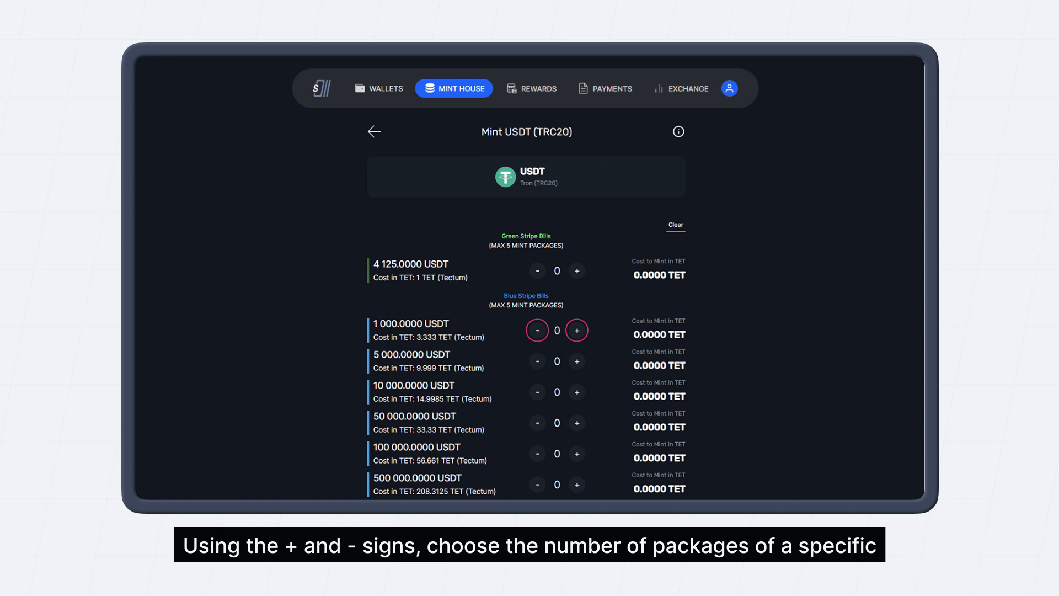
{"action": "left_click", "coordinate": [576, 330]}
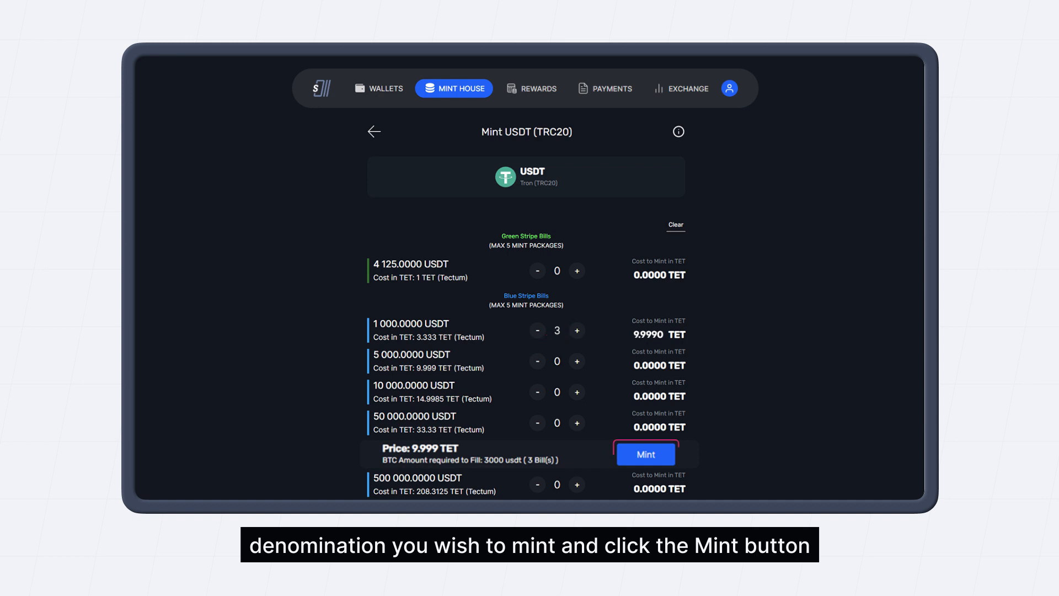
{"action": "left_click", "coordinate": [644, 453]}
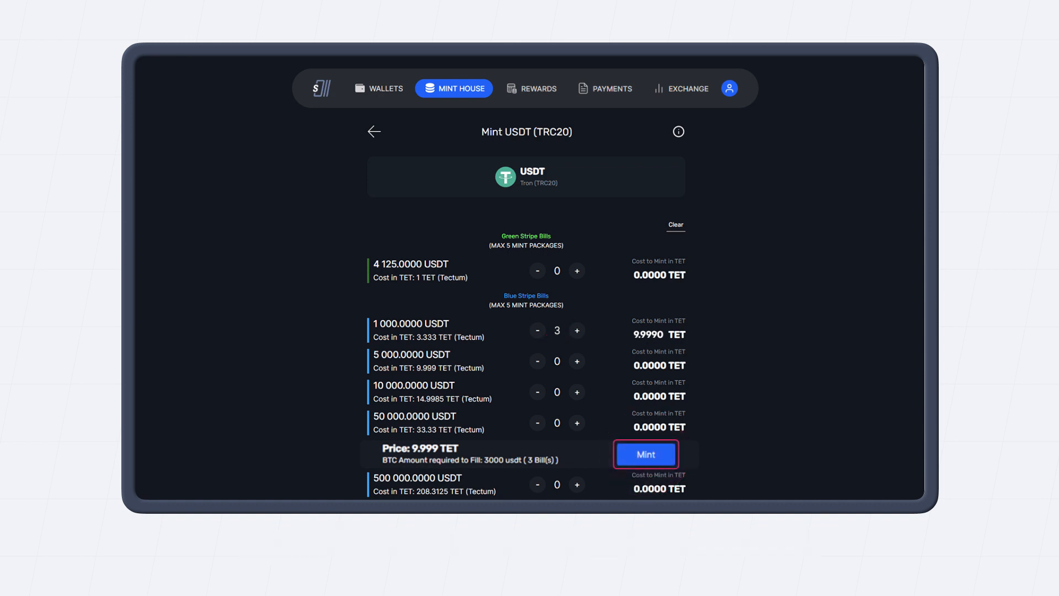
{"action": "left_click", "coordinate": [644, 454]}
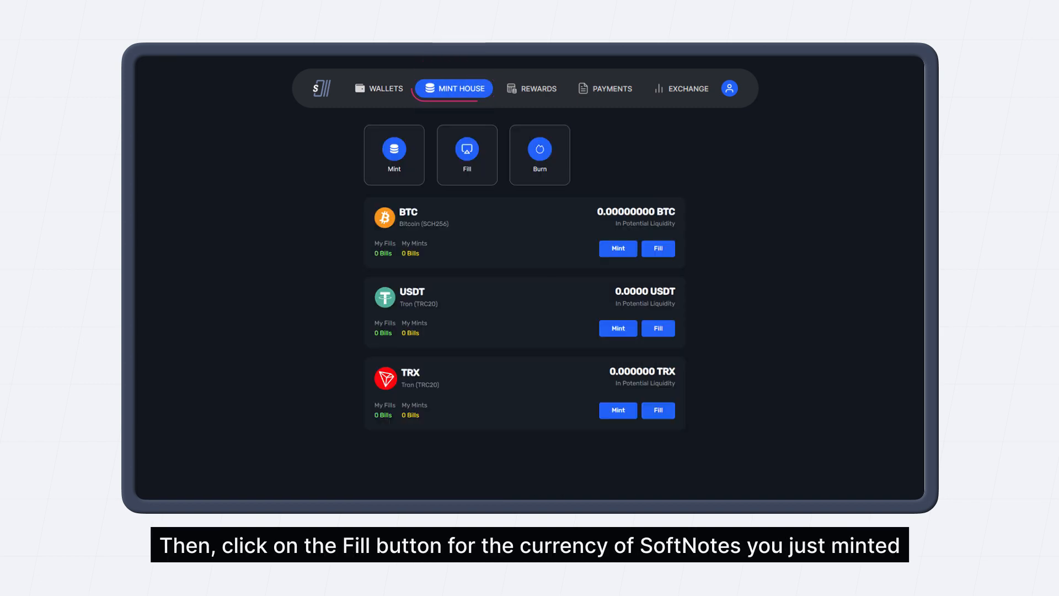
Step: From Mint House start Fill and select USDT (TRC20) as the currency
{"action": "left_click", "coordinate": [466, 149]}
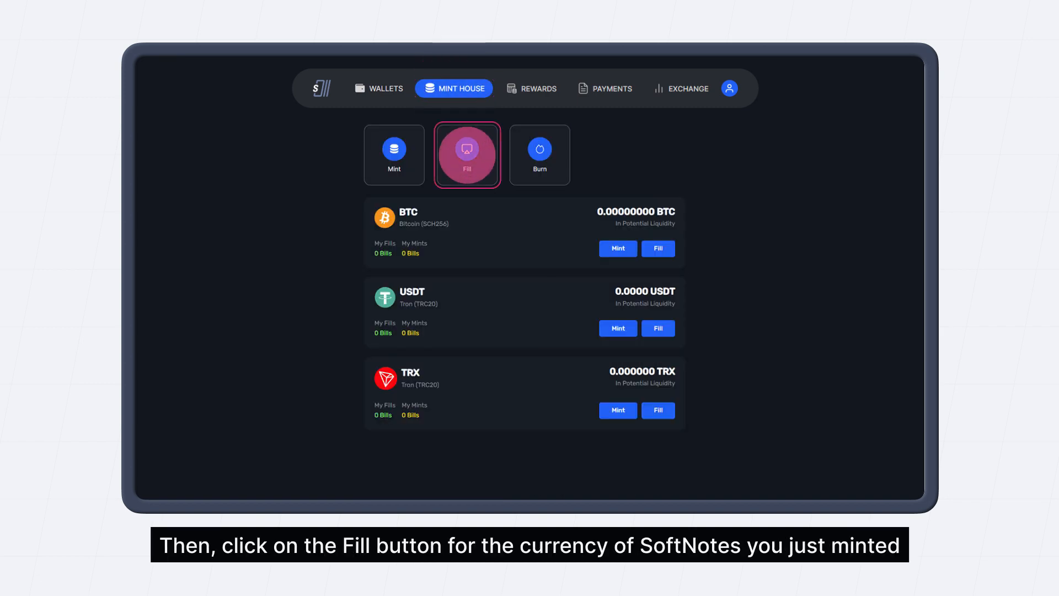
{"action": "left_click", "coordinate": [466, 154]}
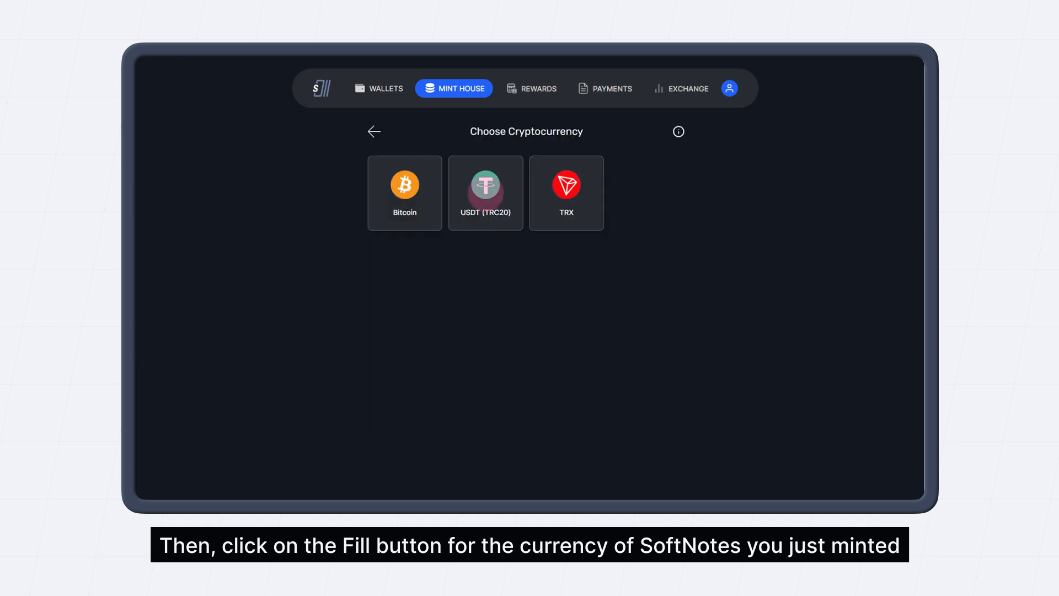
{"action": "left_click", "coordinate": [485, 192]}
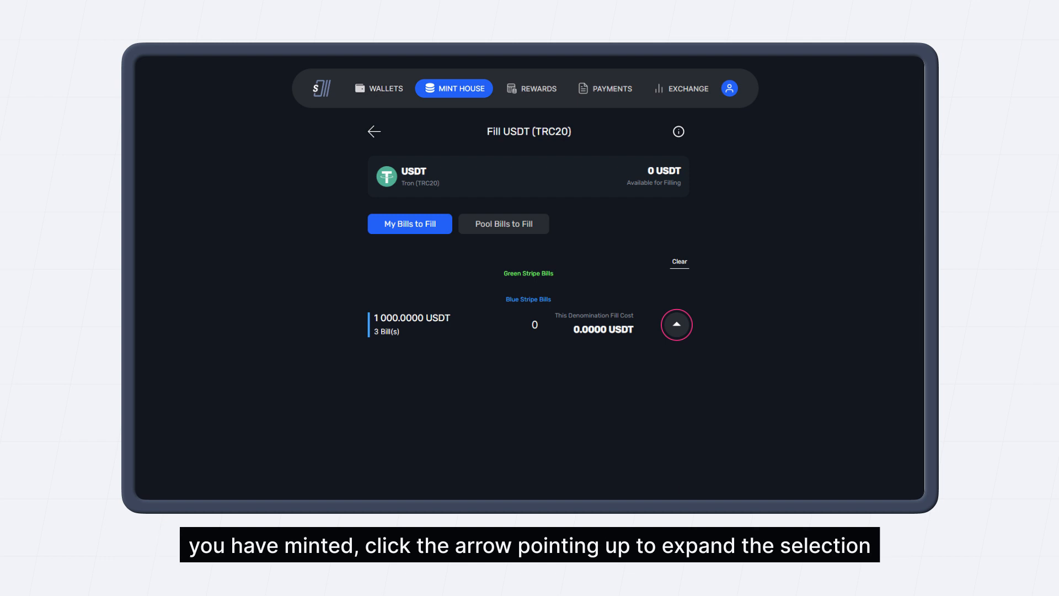
{"action": "left_click", "coordinate": [676, 325]}
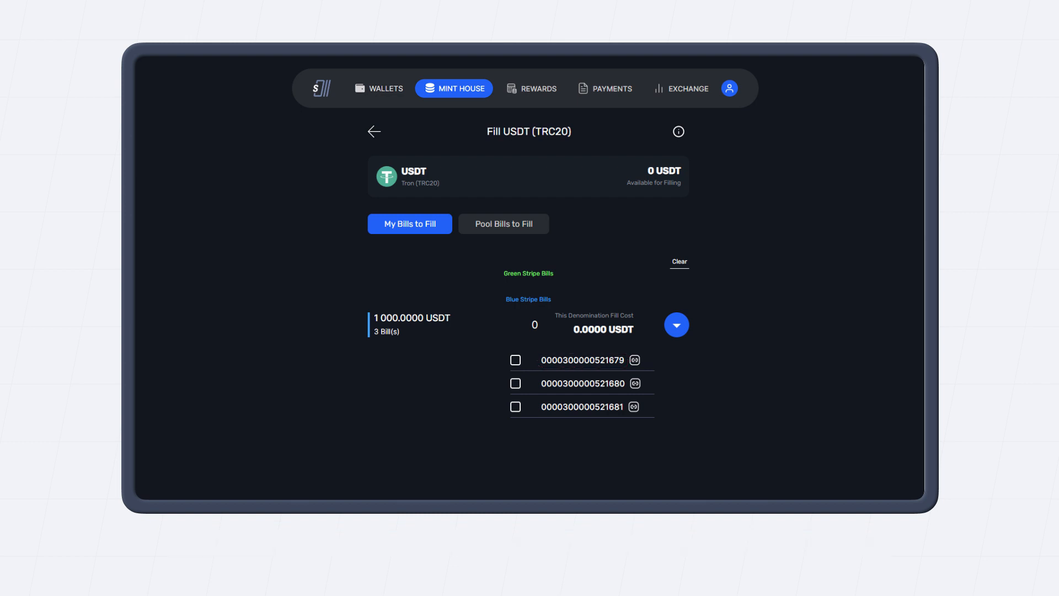
{"action": "left_click", "coordinate": [633, 359]}
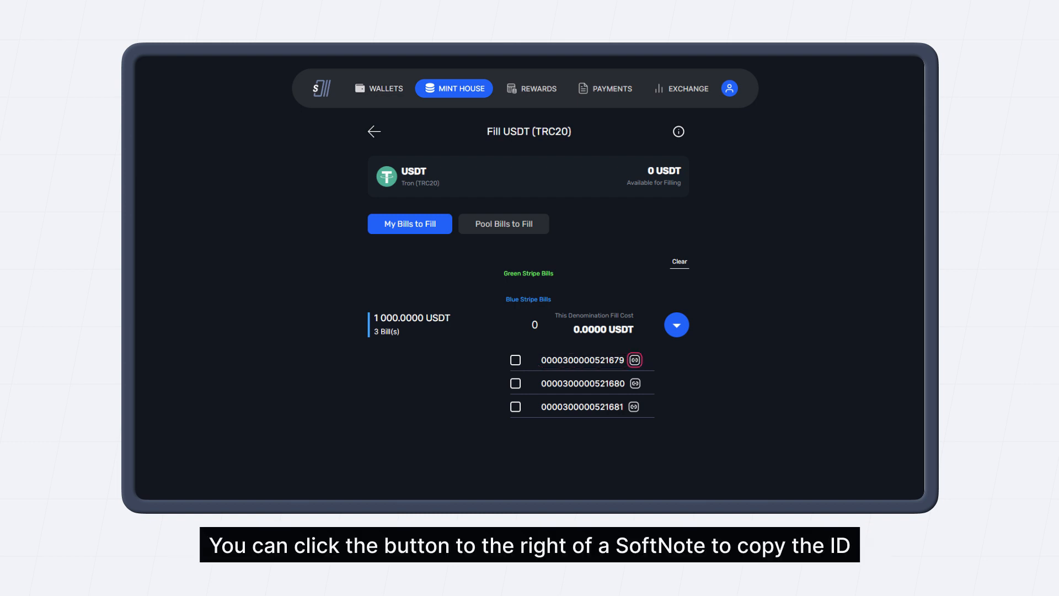
{"action": "left_click", "coordinate": [633, 360]}
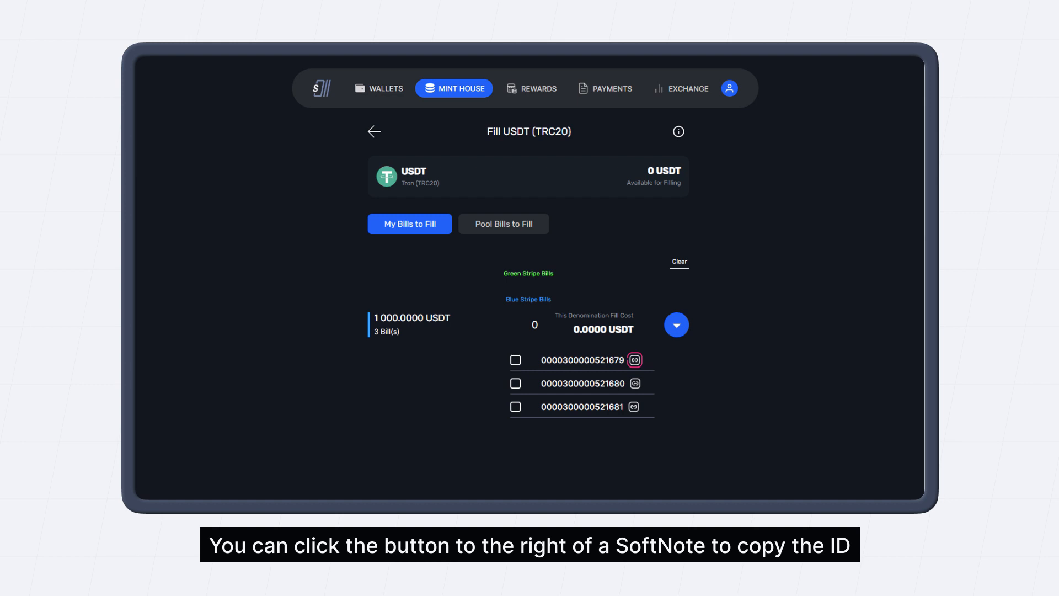